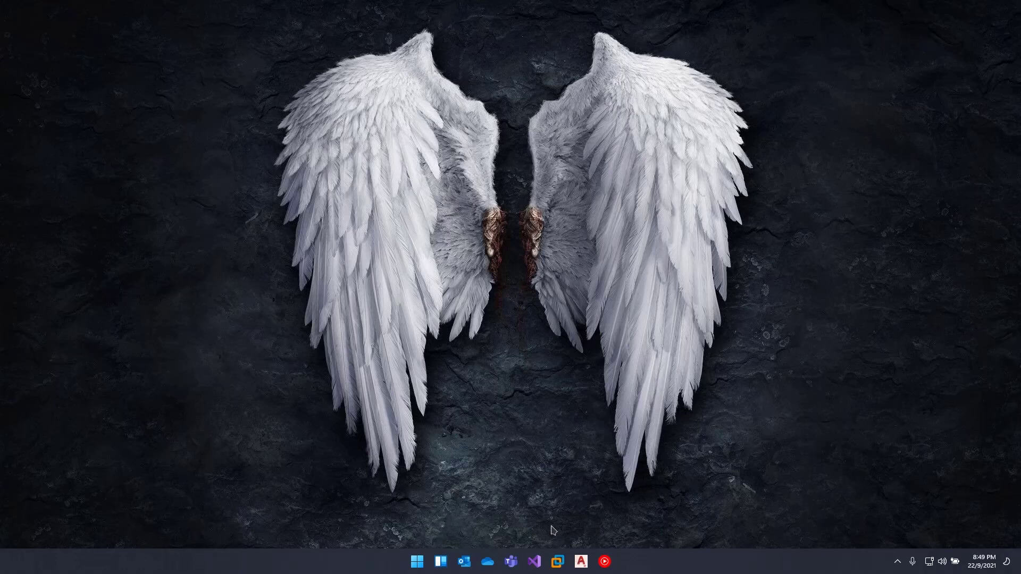
pyautogui.moveTo(545, 515)
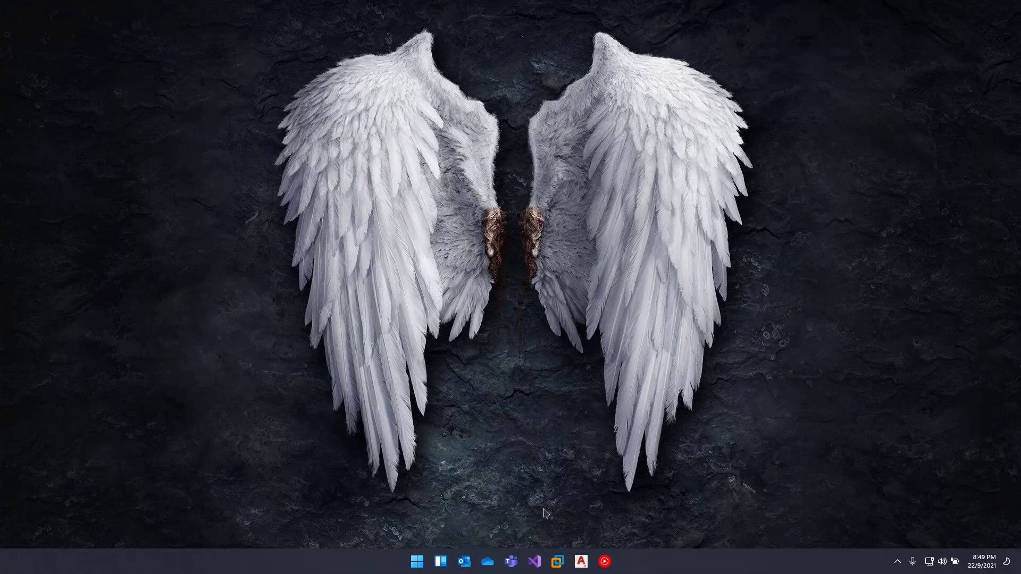
# Launch System Information via msinfo32 to read the HP Pavilion's model and system type.
pyautogui.write('ms')
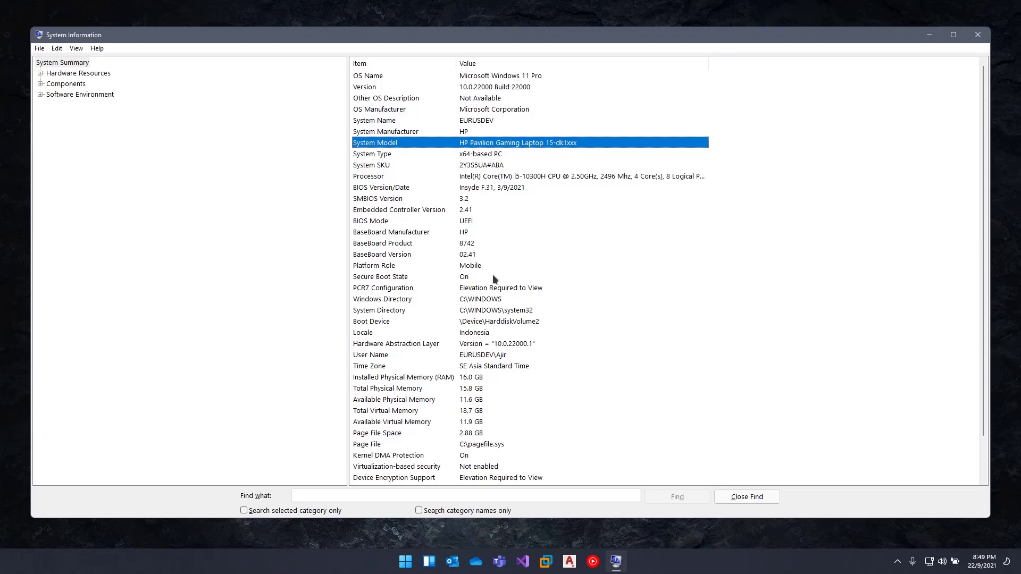
pyautogui.moveTo(558, 265)
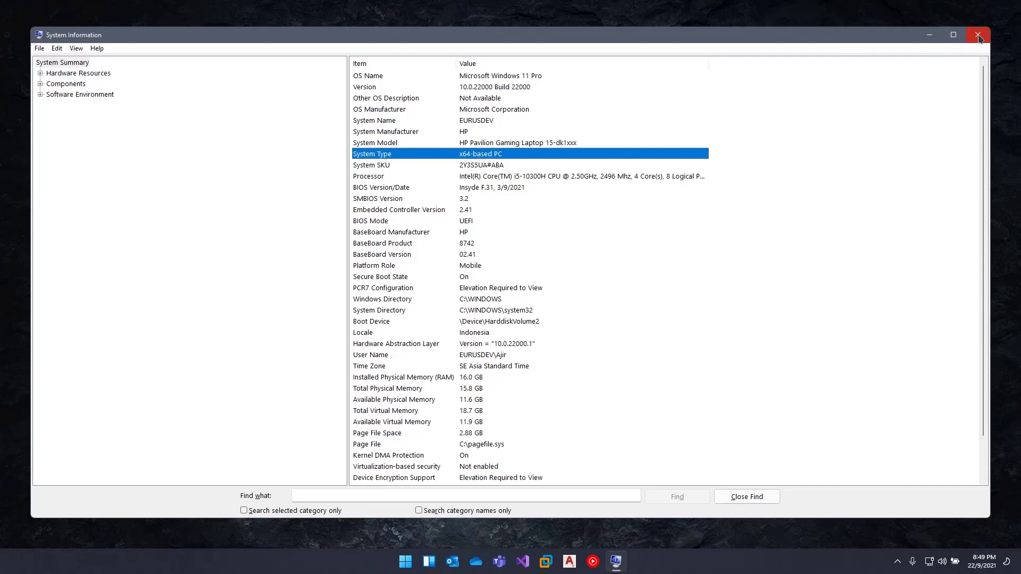
pyautogui.moveTo(899, 570)
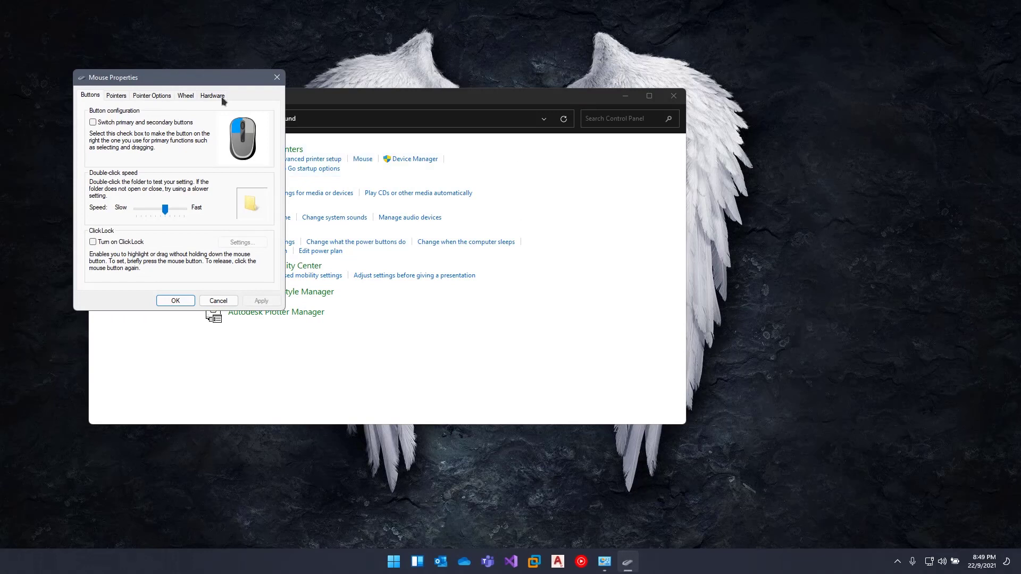
# Review the Hardware list in Mouse Properties showing the ELAN Input Device and HID-compliant mice.
pyautogui.click(212, 95)
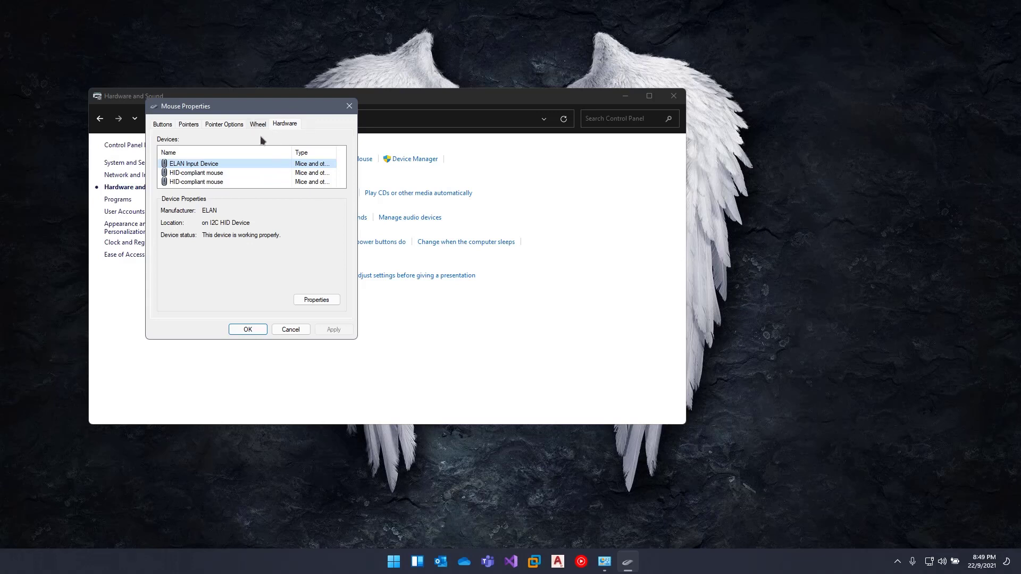
pyautogui.moveTo(266, 133)
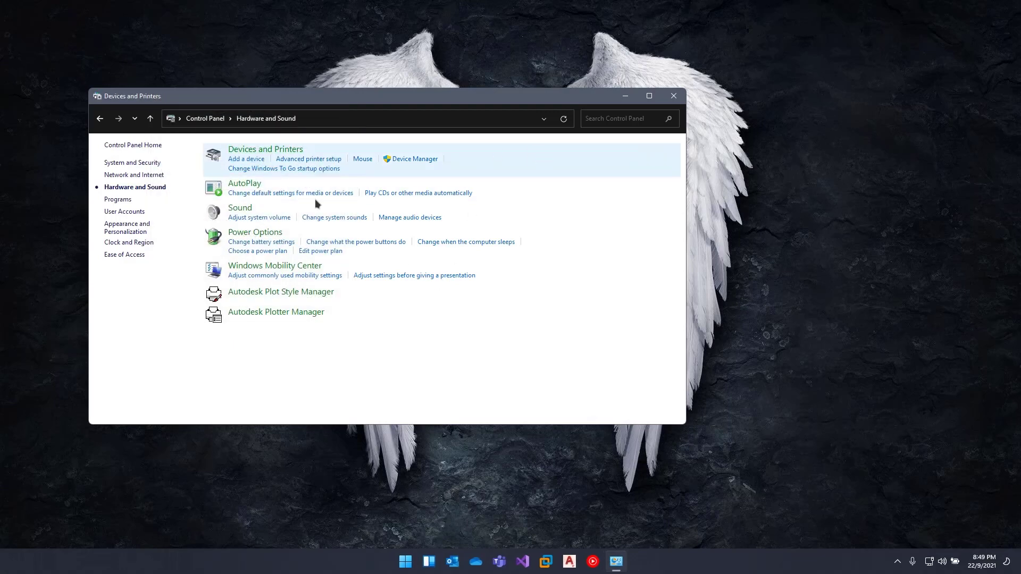
# Show Devices and Printers and select the G PRO Gaming Mouse to view its details.
pyautogui.click(265, 149)
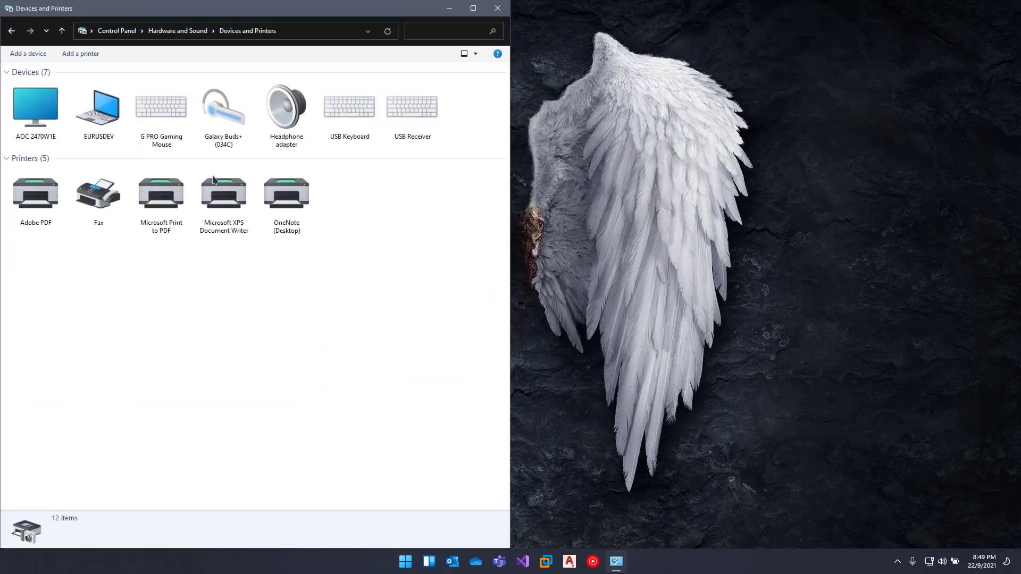
pyautogui.click(161, 110)
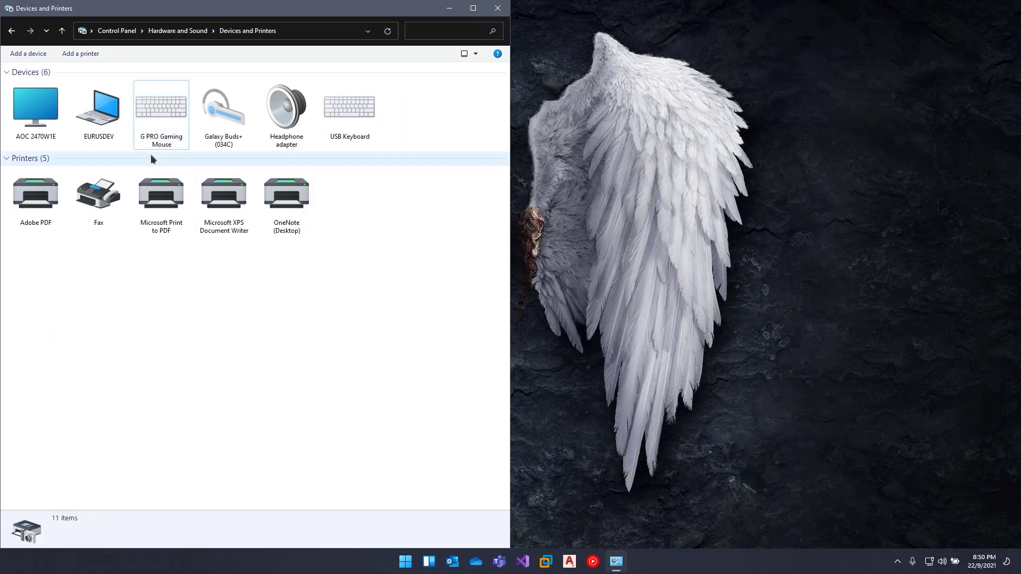
pyautogui.moveTo(188, 239)
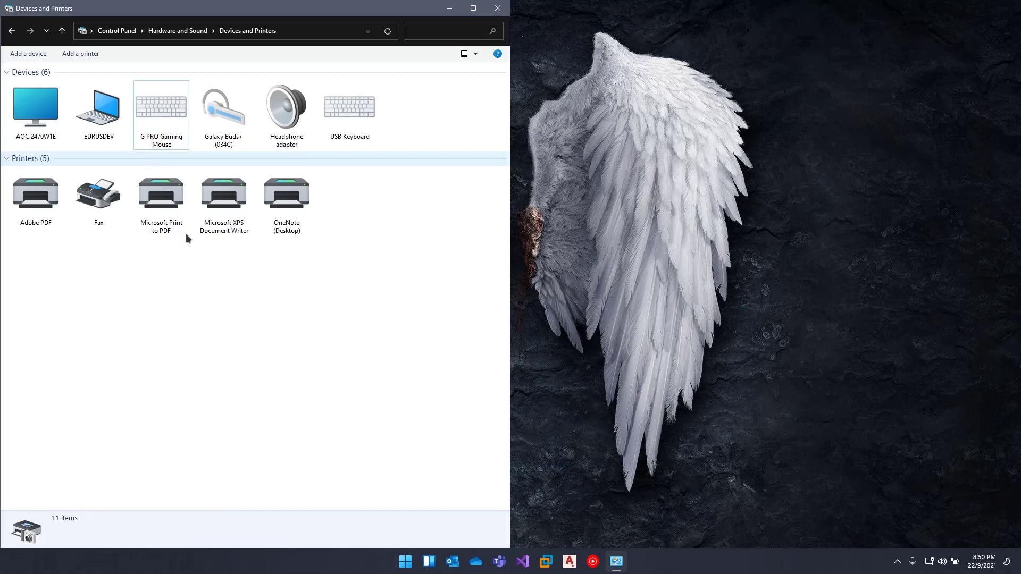
pyautogui.click(160, 105)
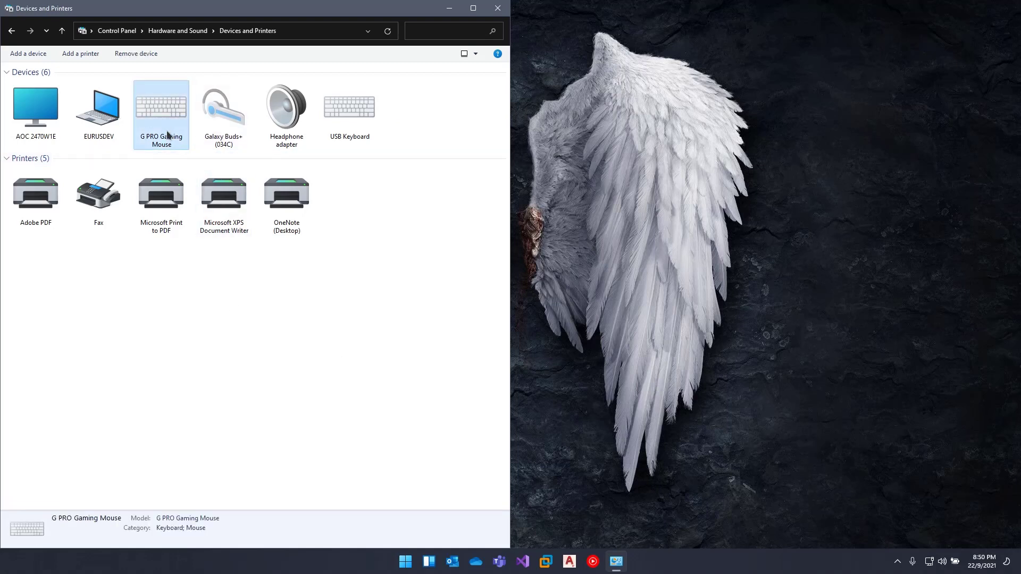
pyautogui.moveTo(331, 572)
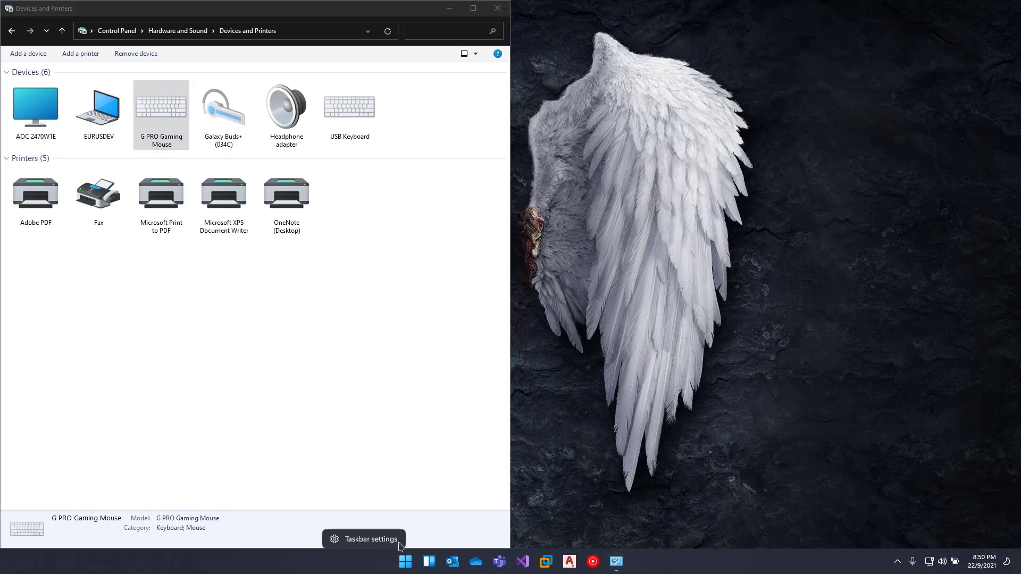
# Reach the Touchpad page under Bluetooth & devices via Taskbar settings.
pyautogui.click(370, 538)
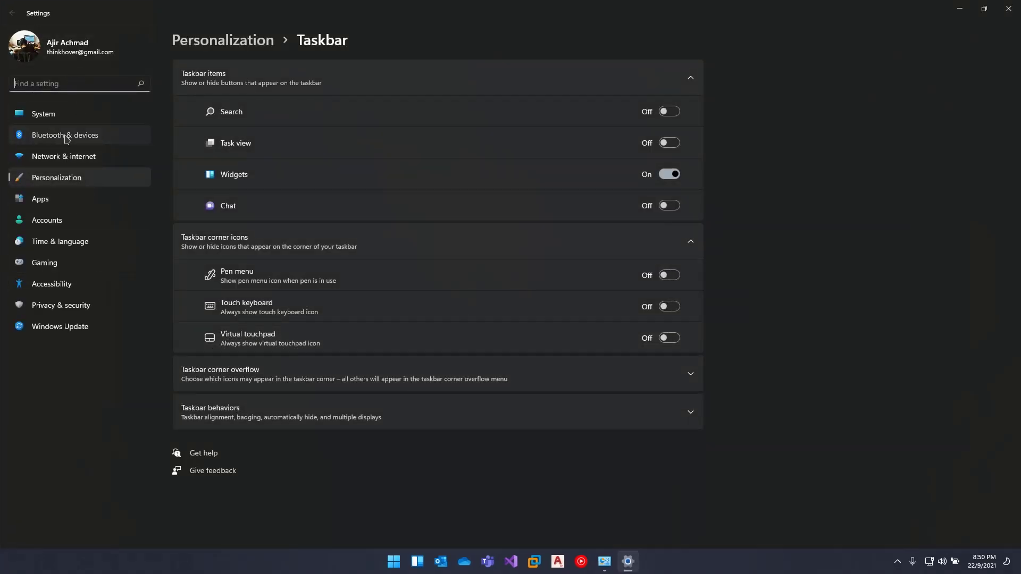
pyautogui.click(65, 135)
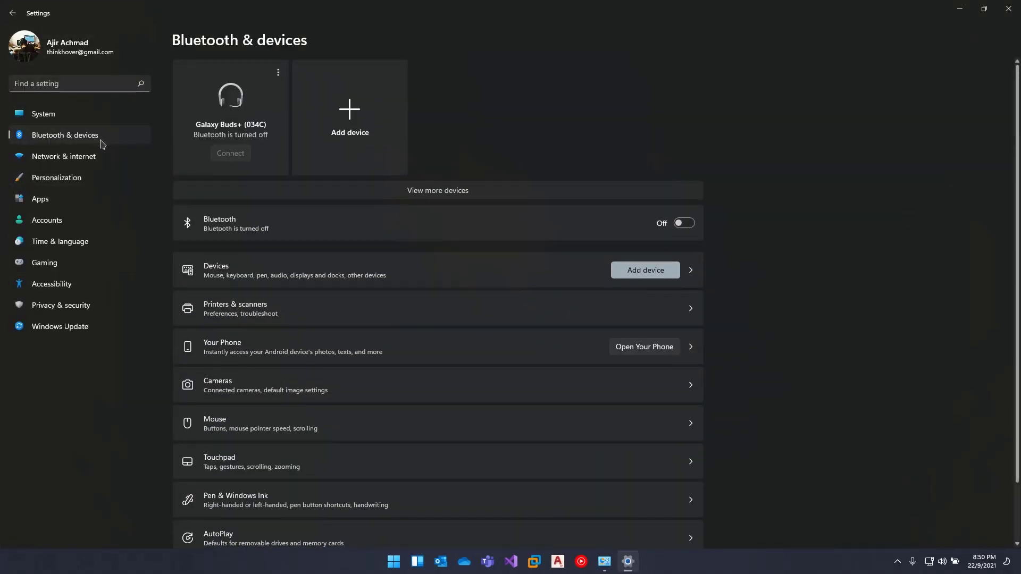
pyautogui.click(227, 460)
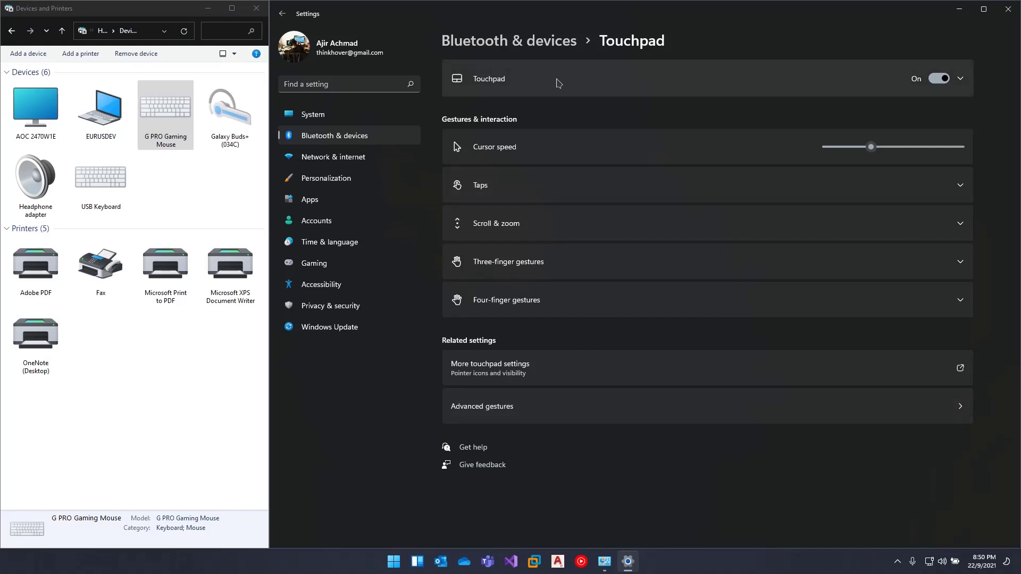
# Expand the Touchpad section and leave 'Leave touchpad on when a mouse is connected' unchecked.
pyautogui.click(959, 78)
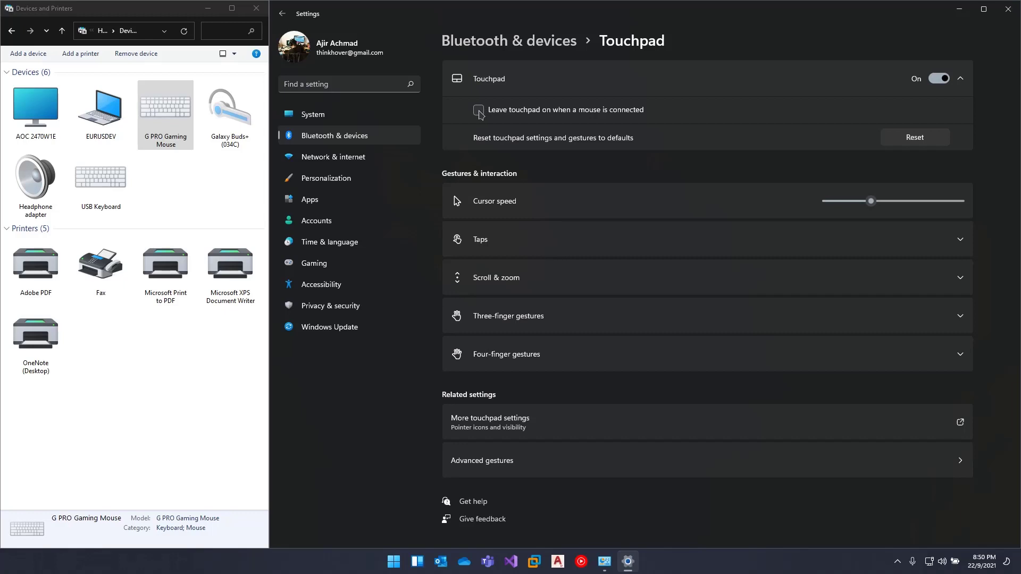
pyautogui.click(478, 110)
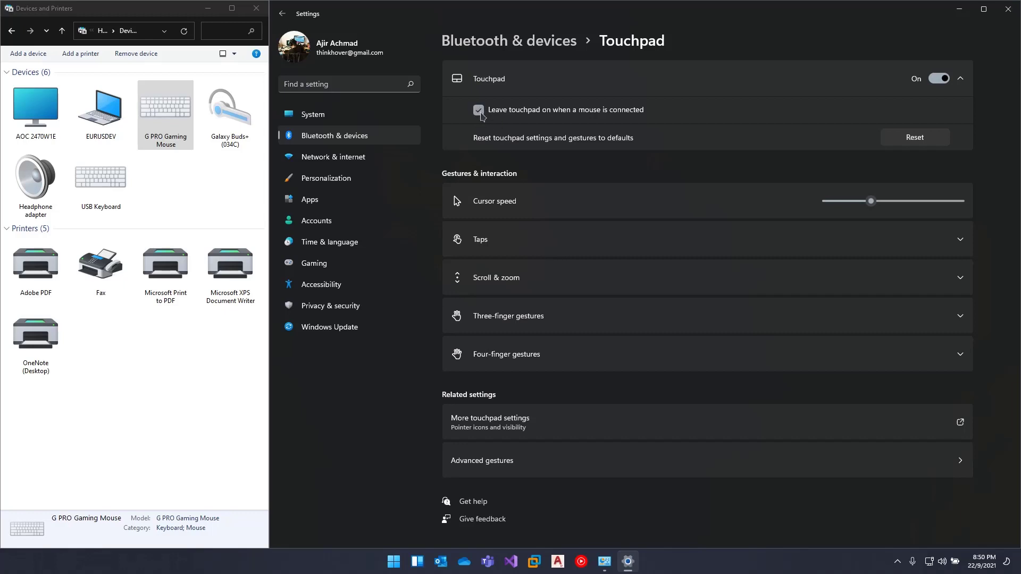
pyautogui.click(478, 109)
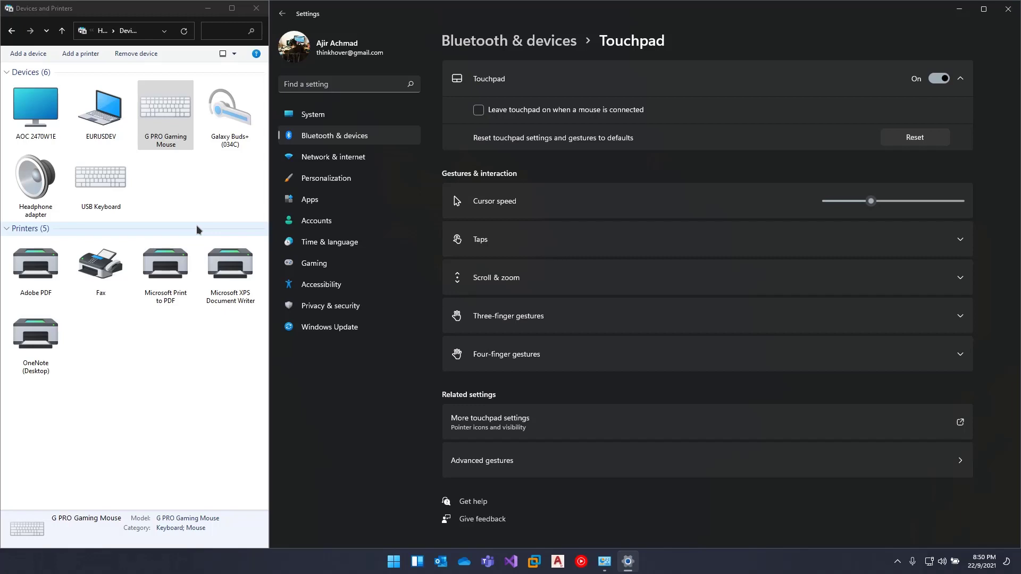
pyautogui.click(477, 110)
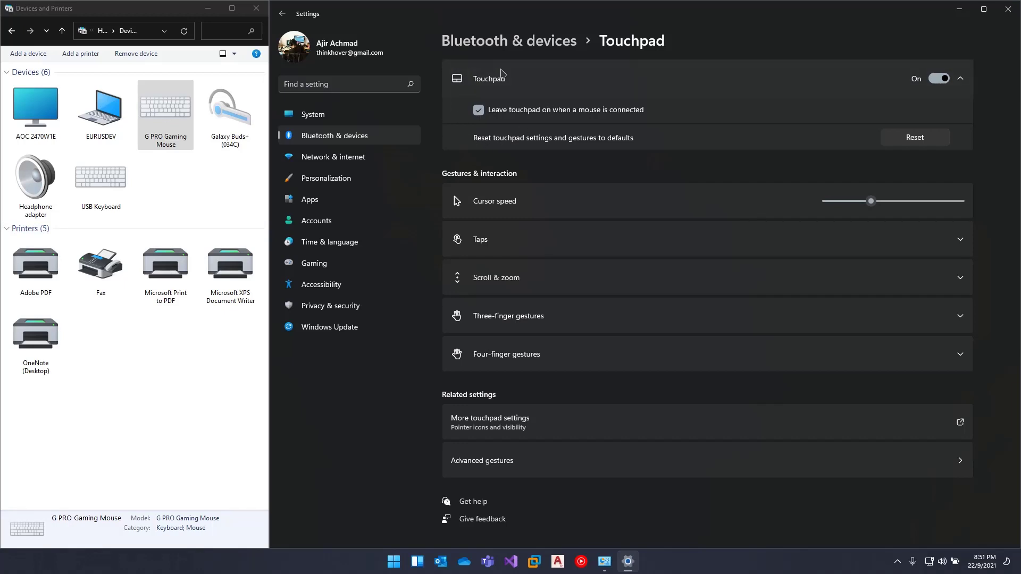
pyautogui.moveTo(440, 162)
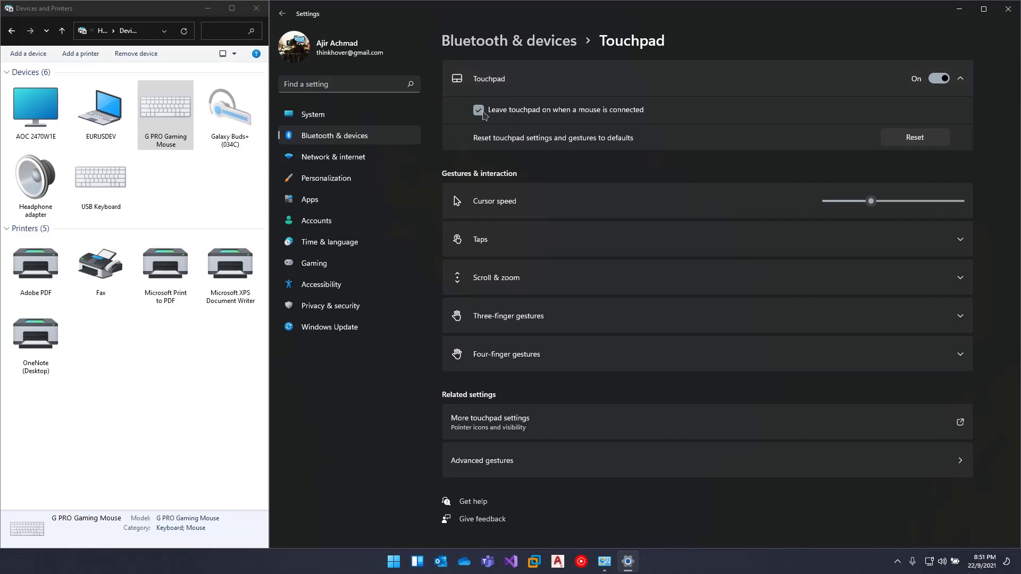
pyautogui.click(477, 110)
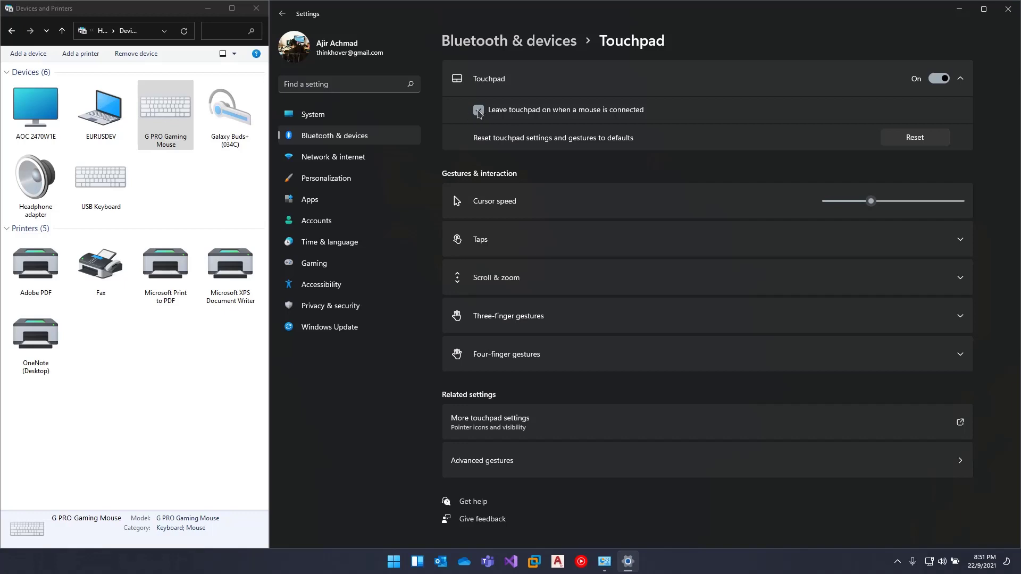
pyautogui.click(478, 109)
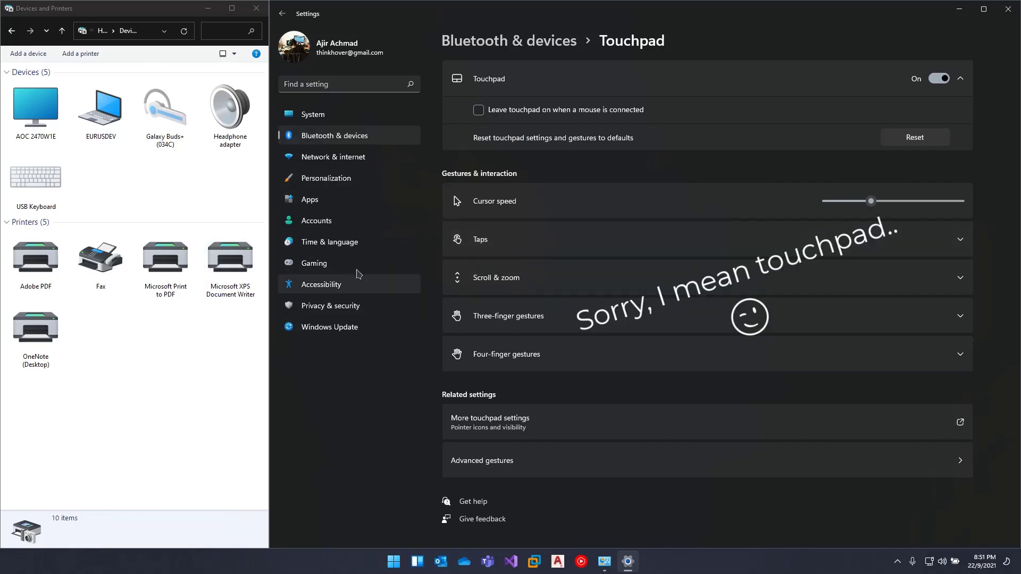
pyautogui.moveTo(314, 263)
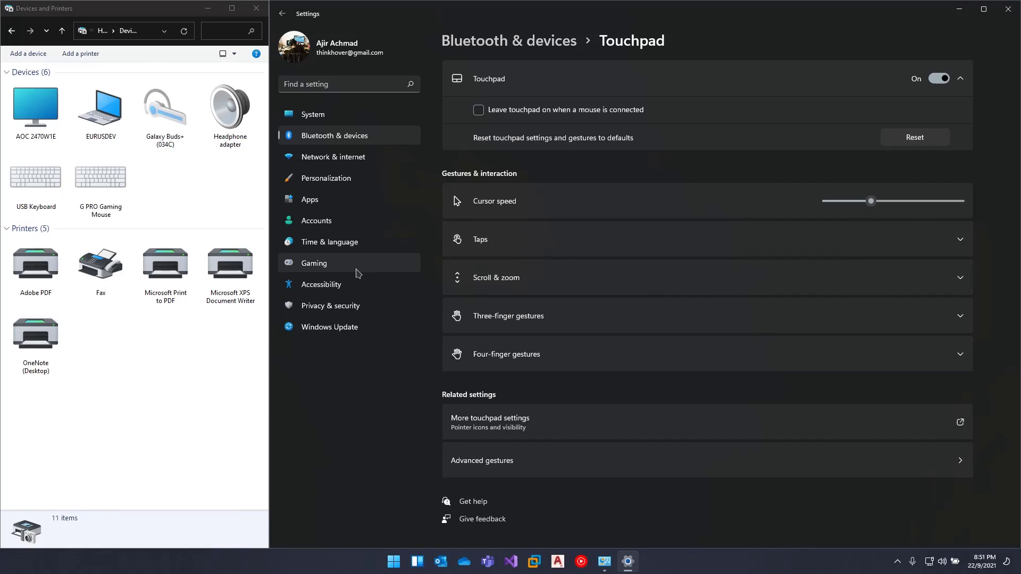
pyautogui.moveTo(457, 296)
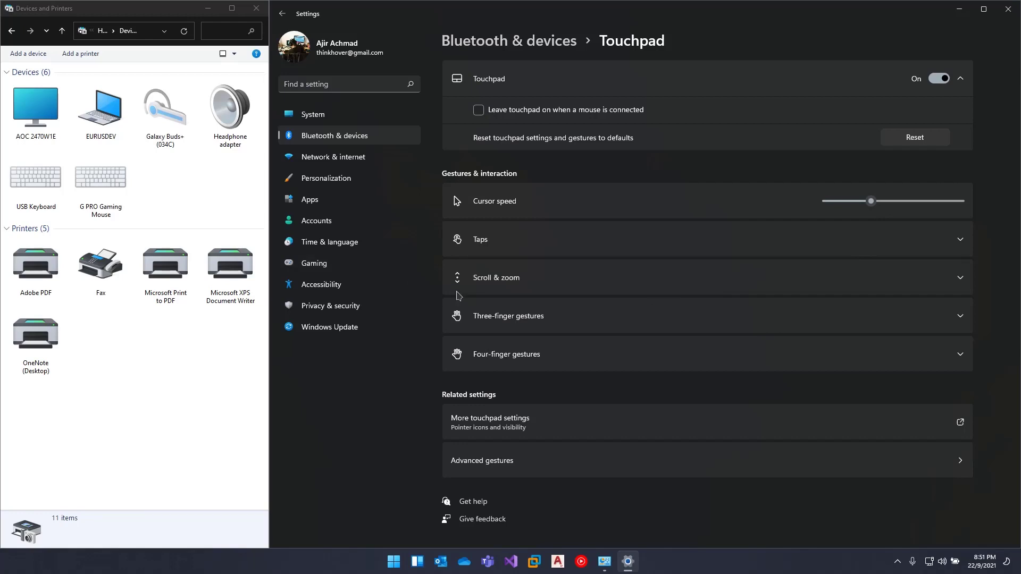
pyautogui.moveTo(539, 189)
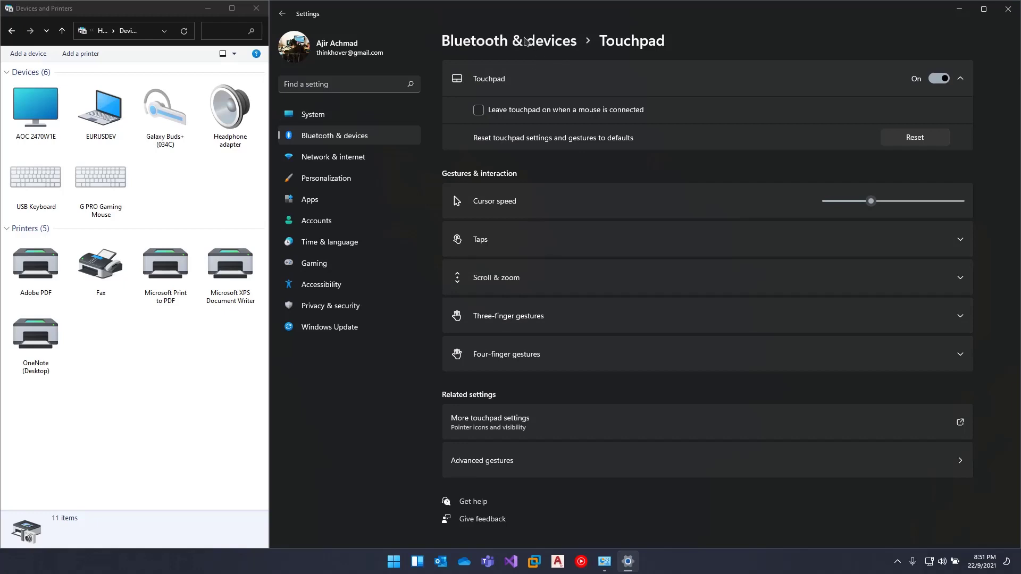
pyautogui.moveTo(303, 156)
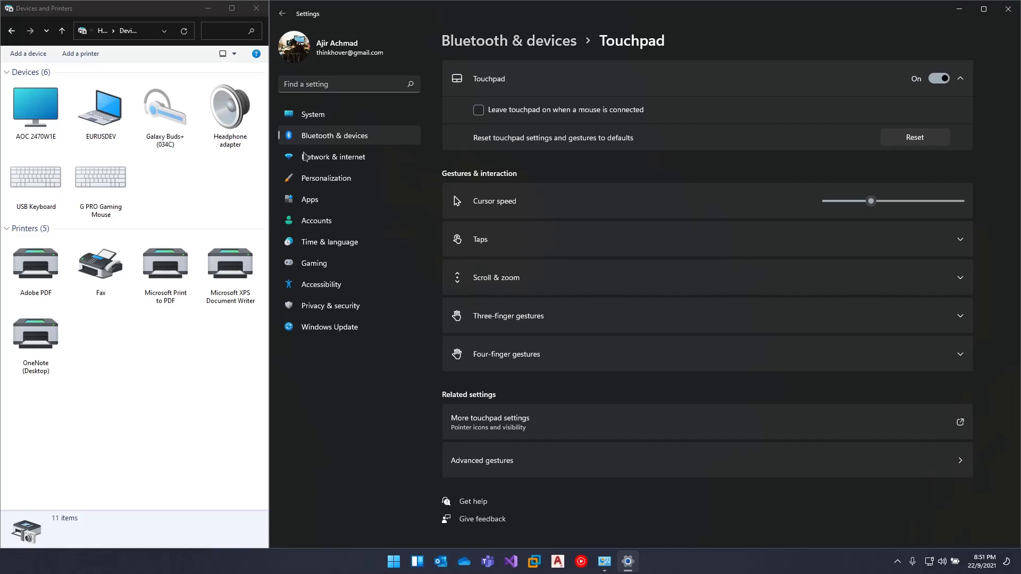
pyautogui.moveTo(333, 157)
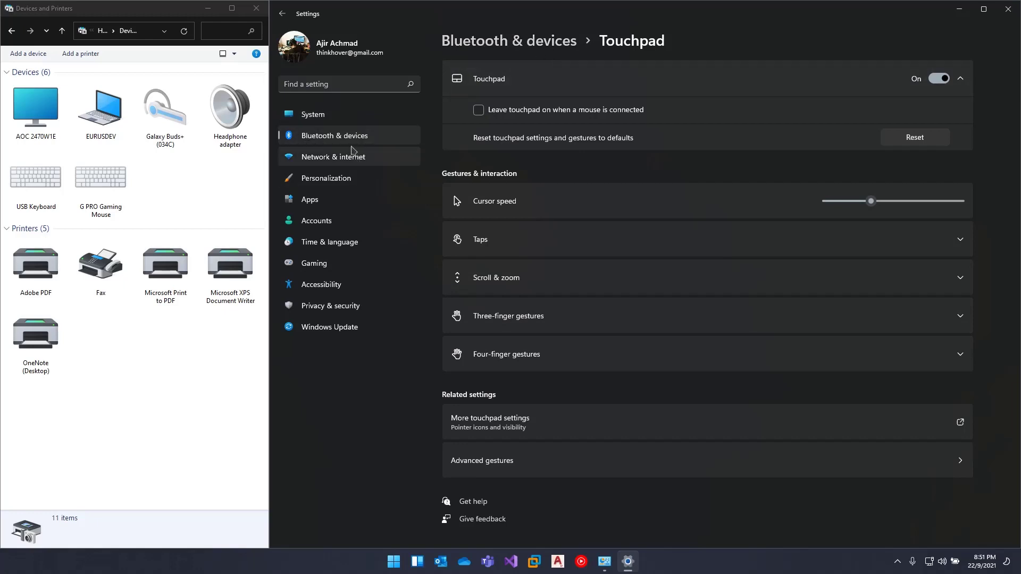
pyautogui.moveTo(561, 530)
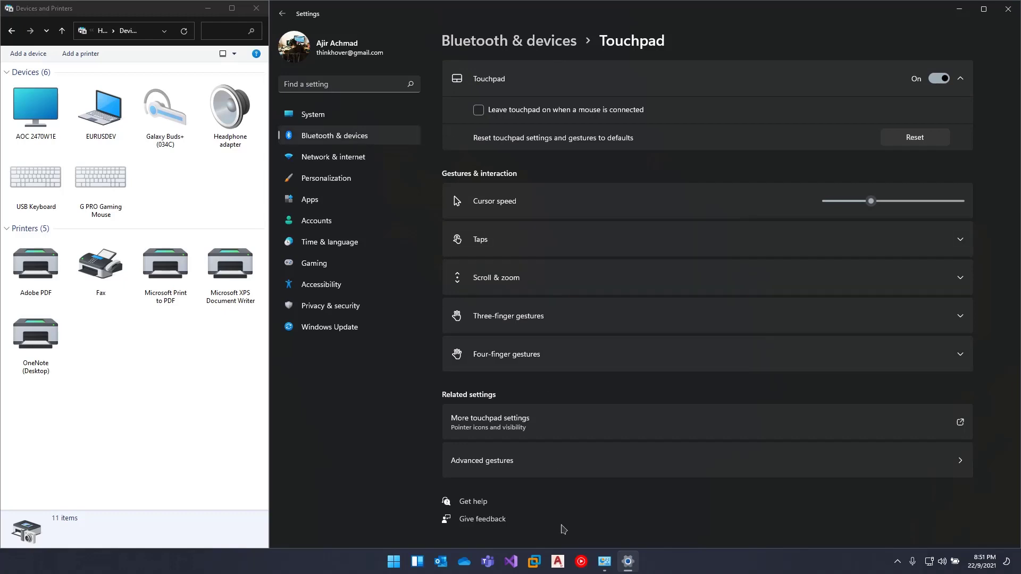
pyautogui.moveTo(155, 318)
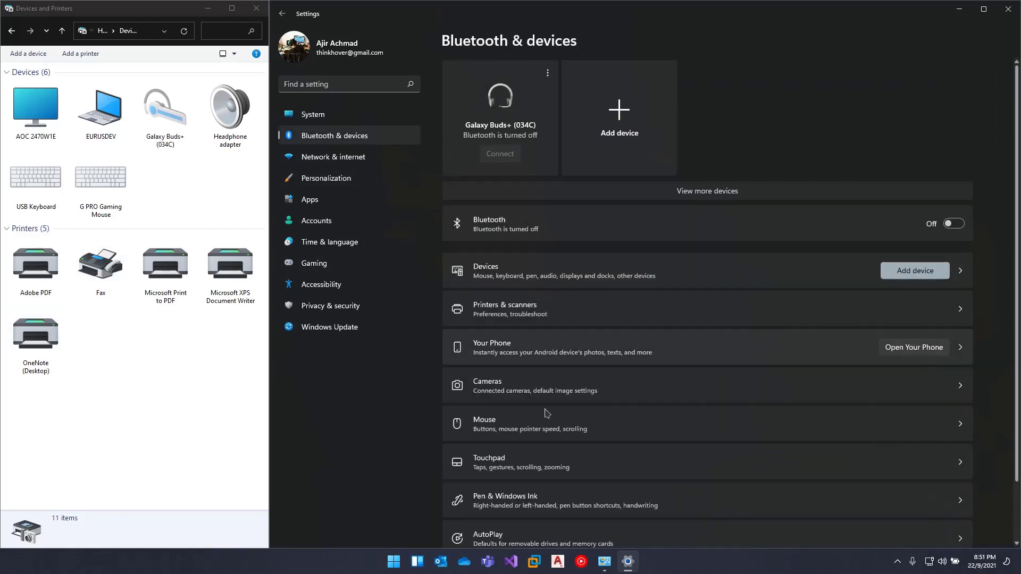
pyautogui.click(488, 462)
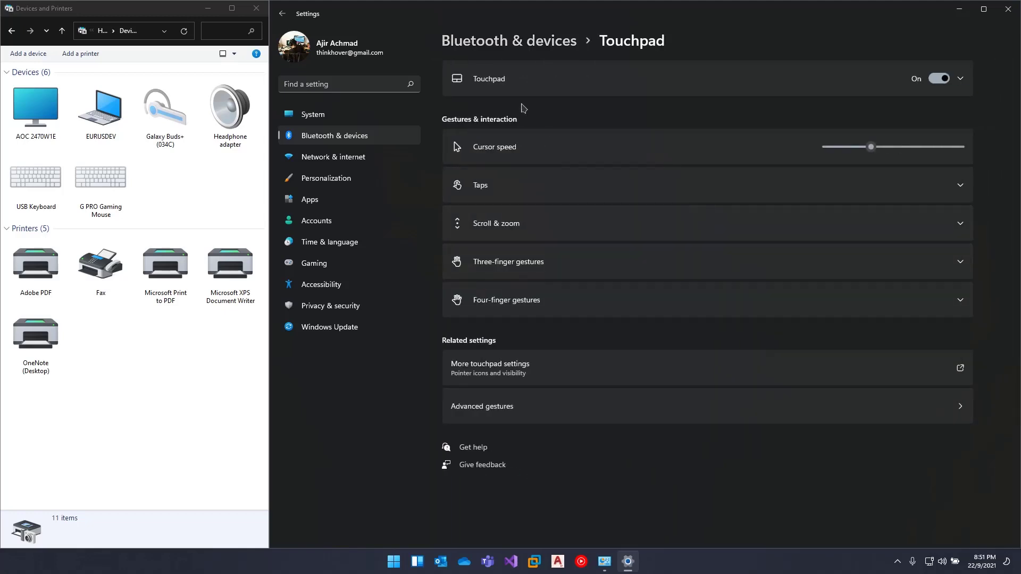
pyautogui.click(958, 78)
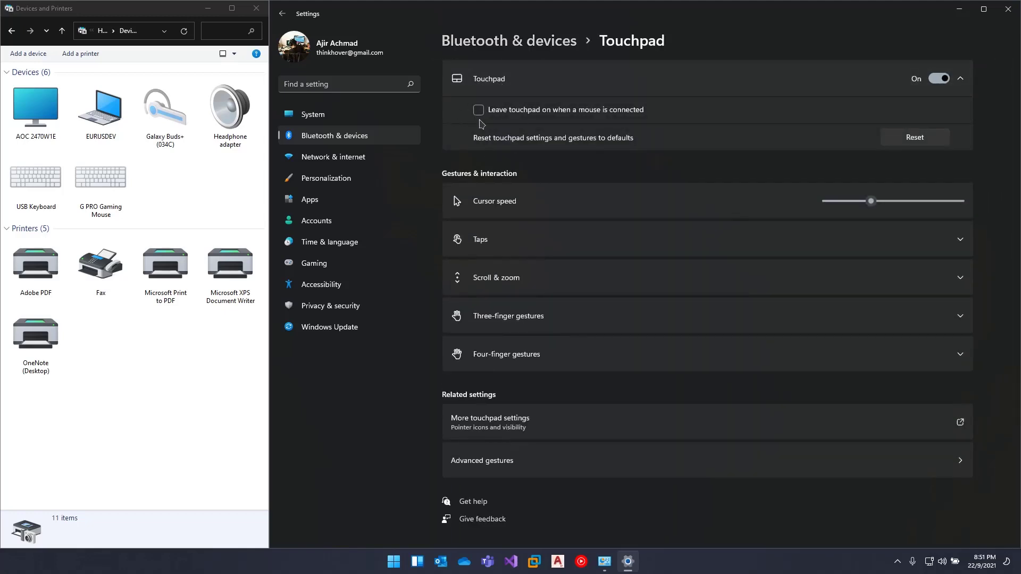
pyautogui.moveTo(625, 127)
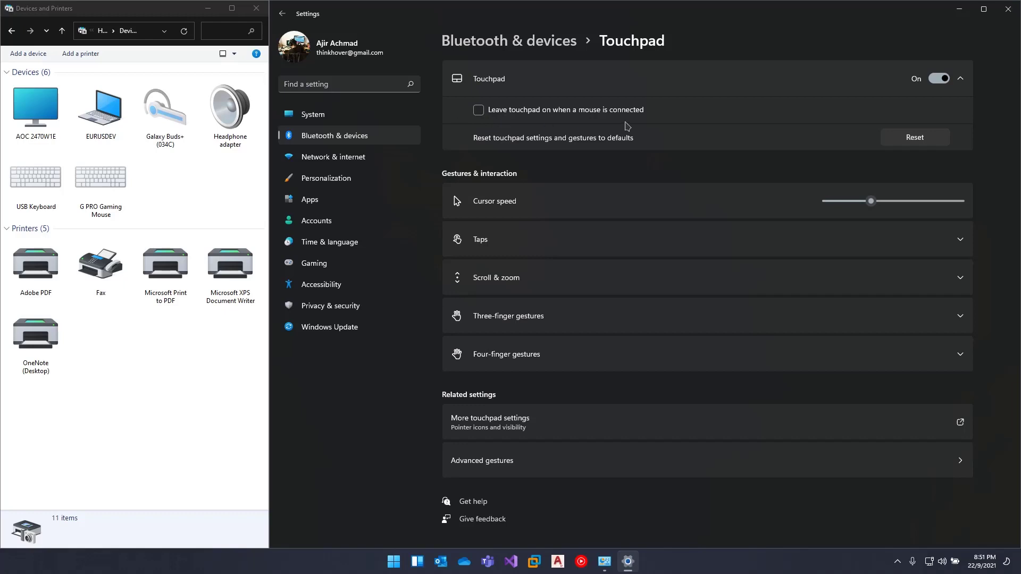
pyautogui.moveTo(530, 453)
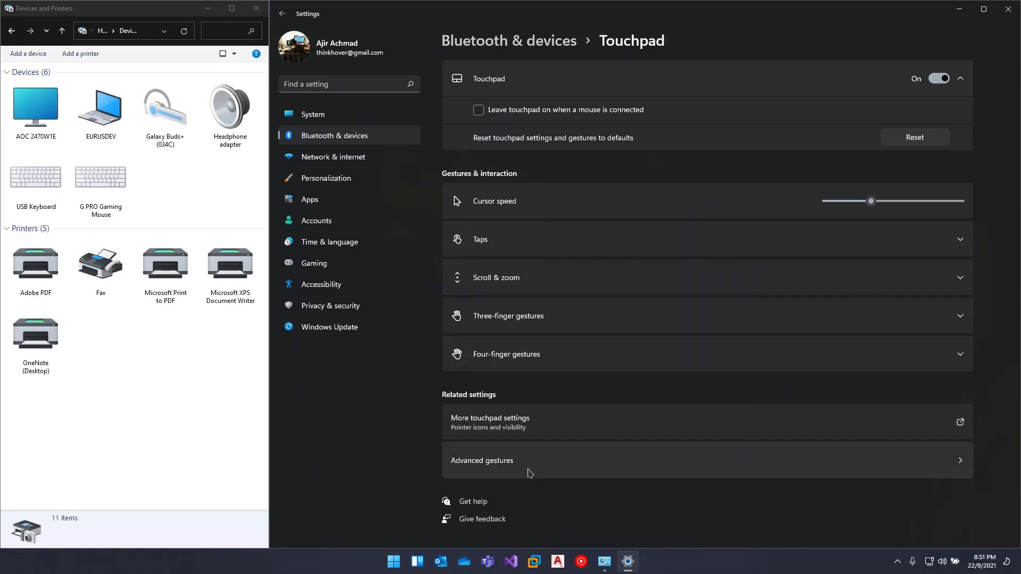
pyautogui.moveTo(523, 474)
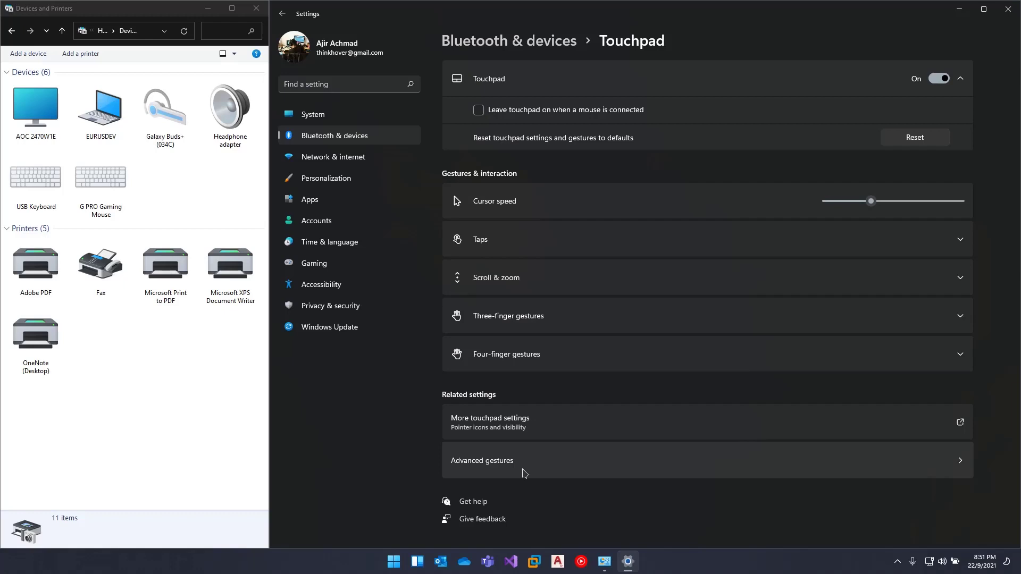
pyautogui.moveTo(515, 471)
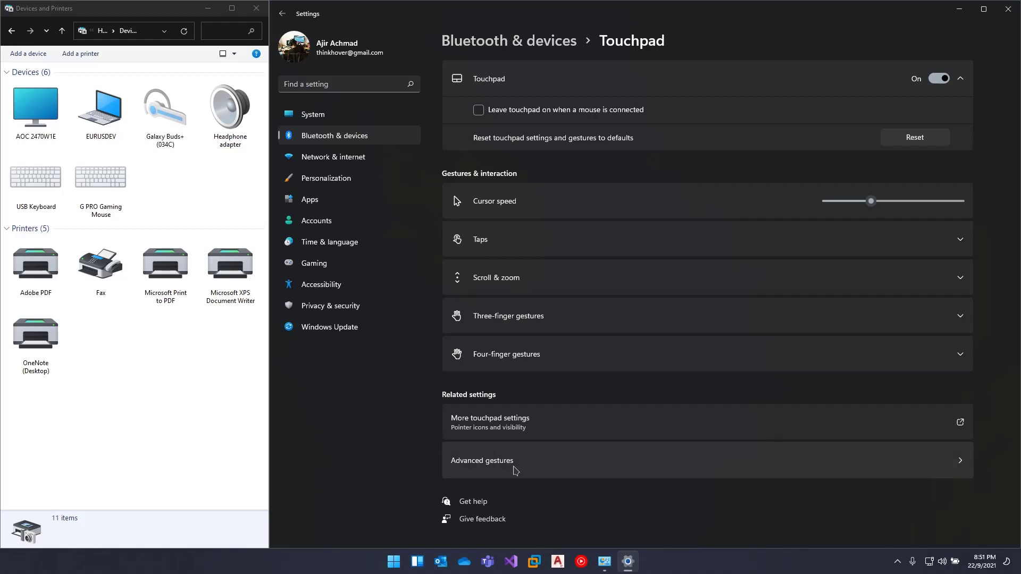
# Review the Advanced gestures page, then return via breadcrumbs to Bluetooth & devices.
pyautogui.click(482, 460)
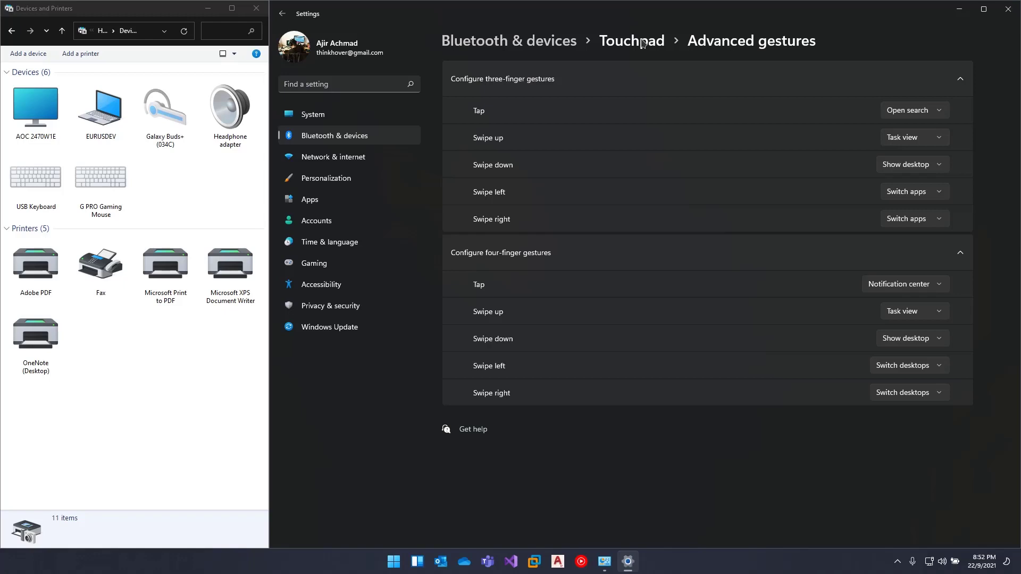
pyautogui.click(630, 41)
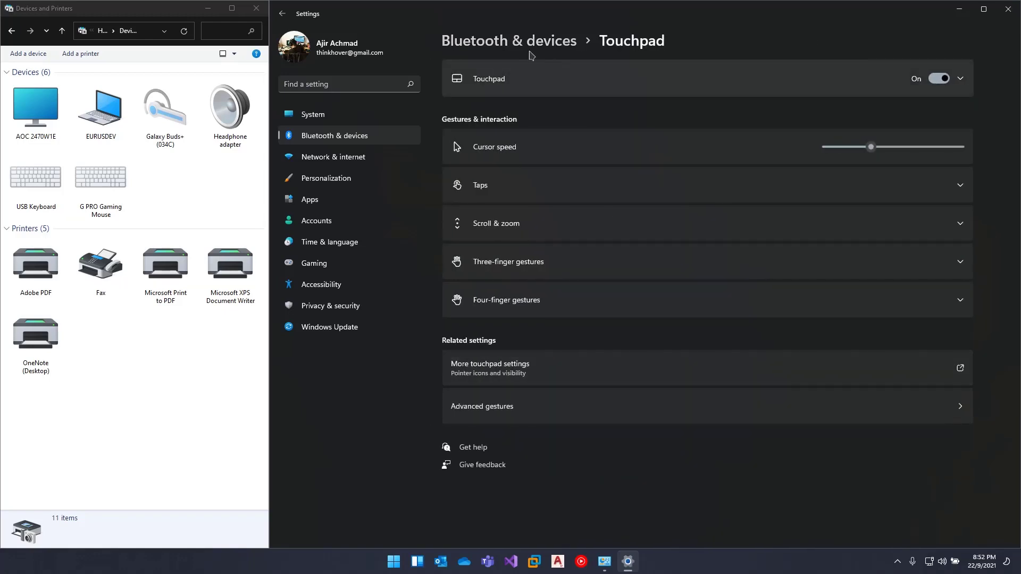
pyautogui.click(282, 13)
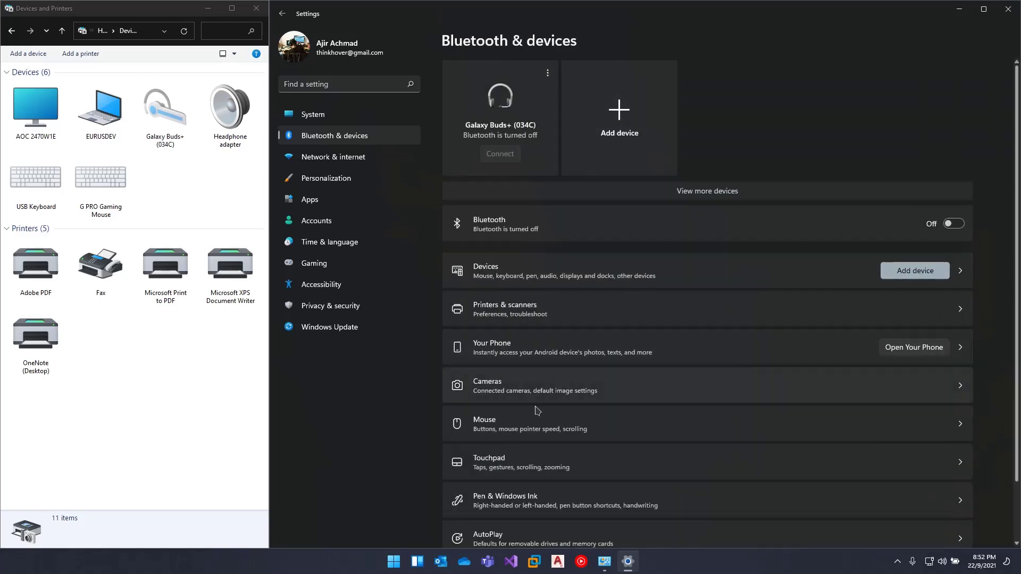
pyautogui.moveTo(266, 465)
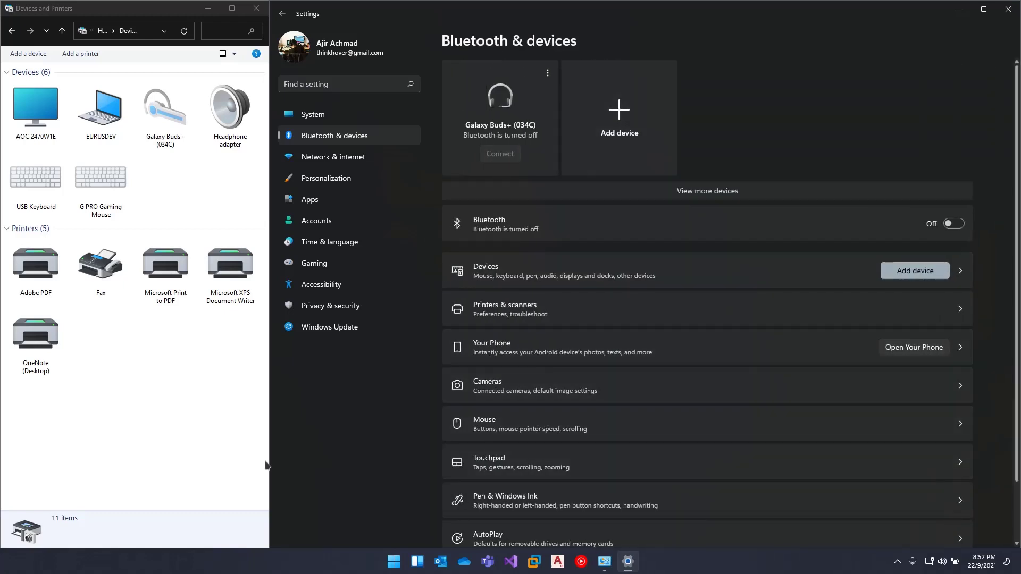